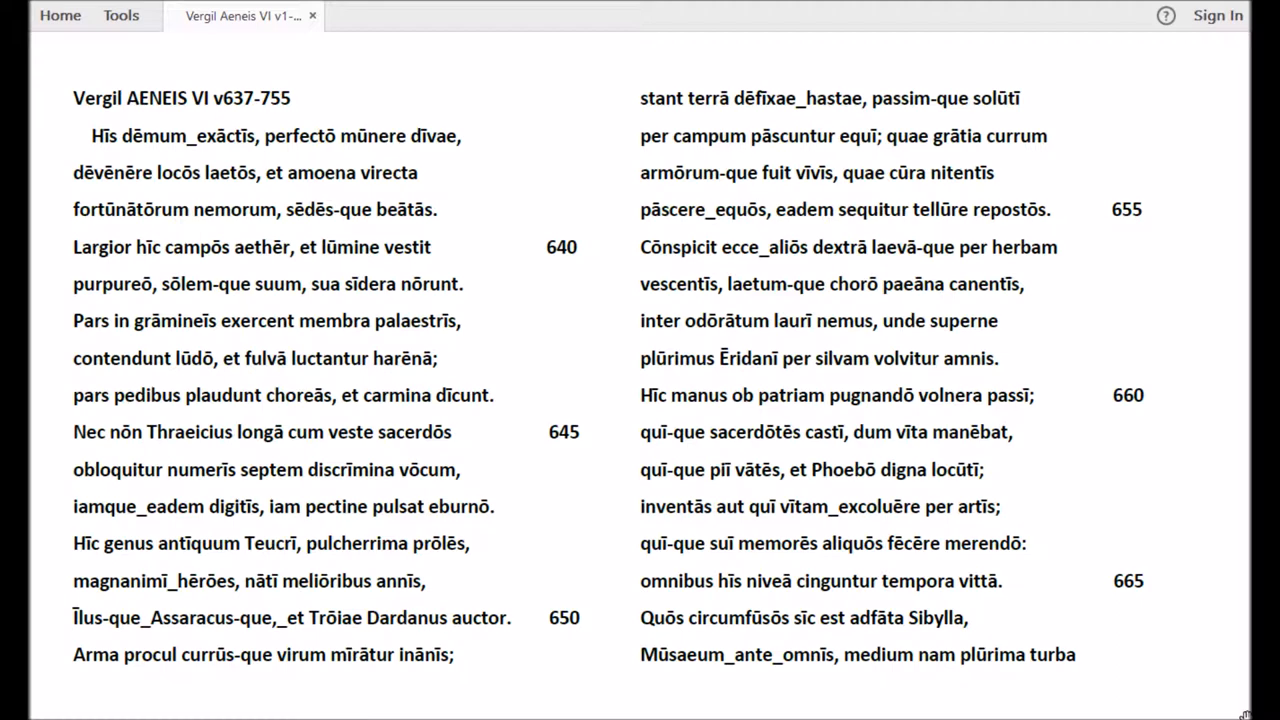
pyautogui.scroll(-3)
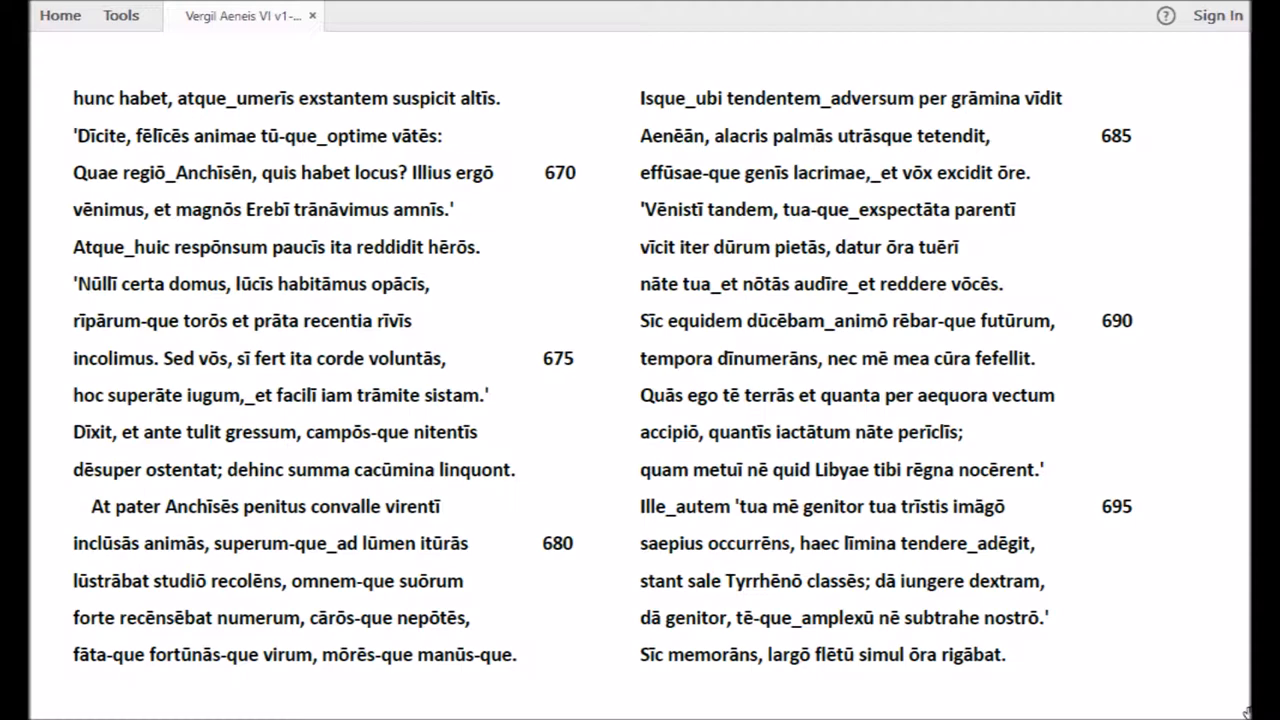
pyautogui.scroll(-3)
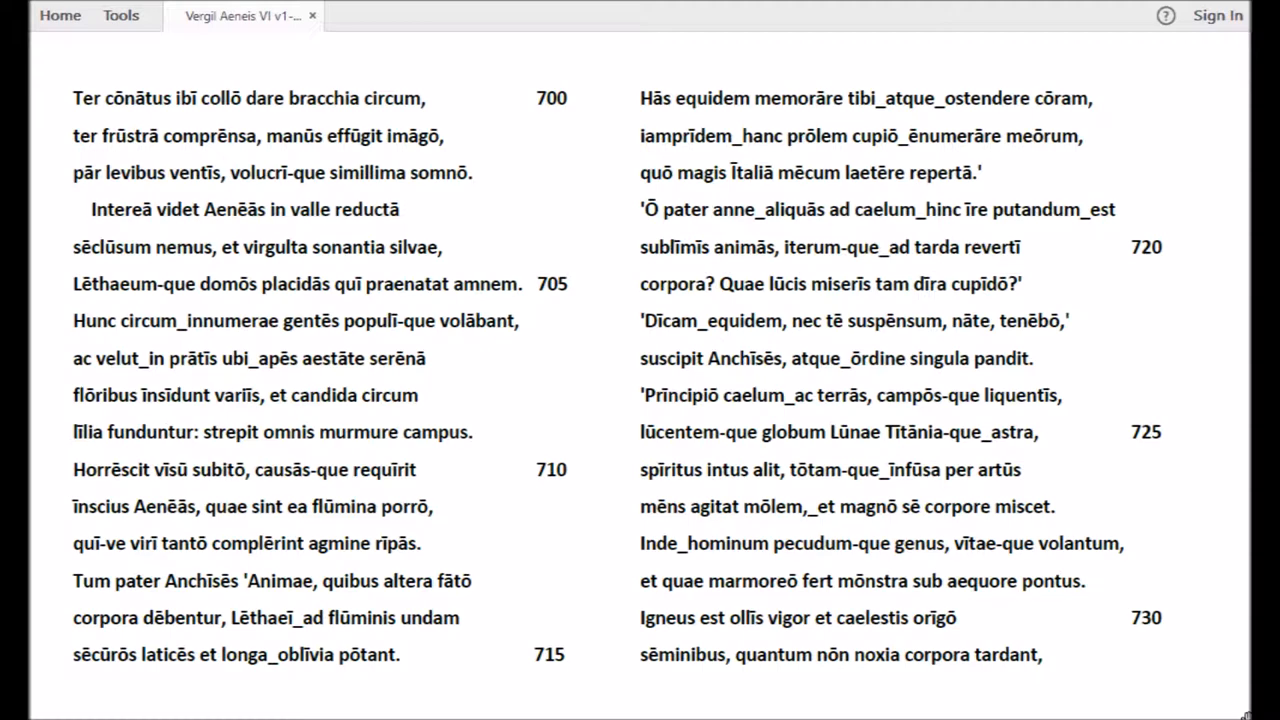
pyautogui.scroll(-3)
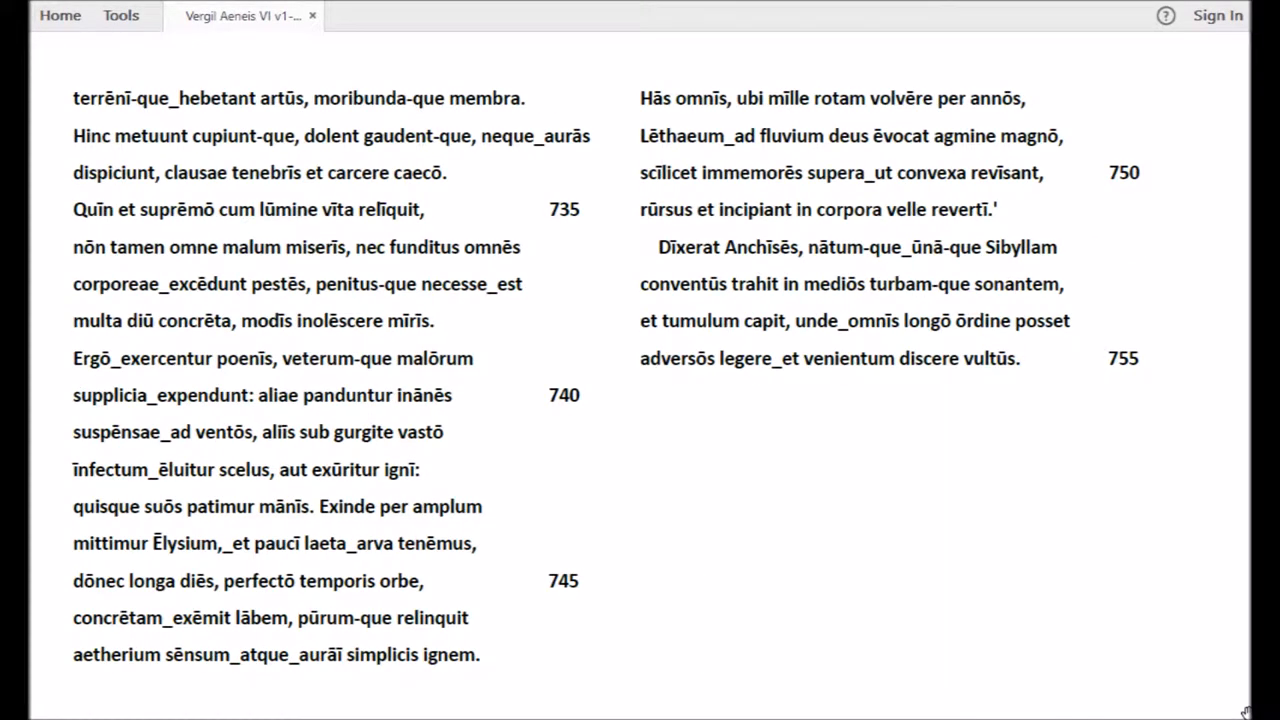